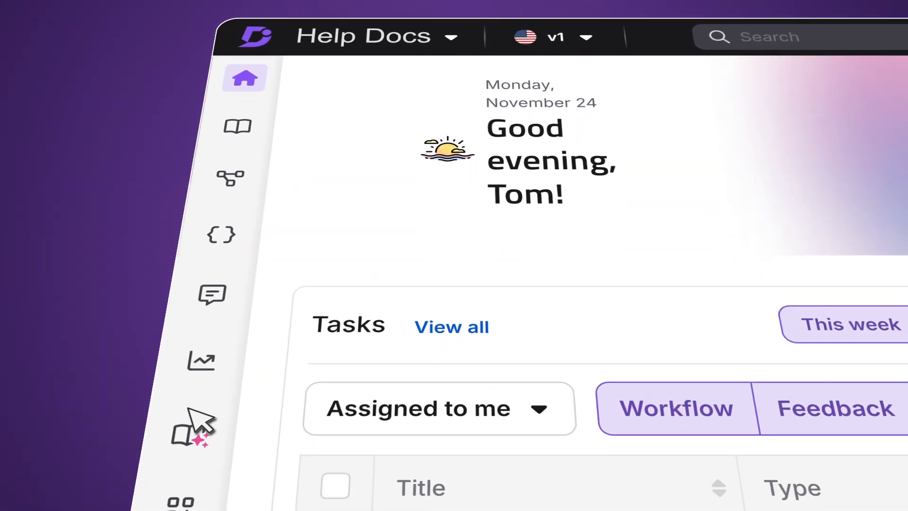
Step: Start a new duplicate content scan from the Knowledge pulse dashboard's detection card
click(189, 429)
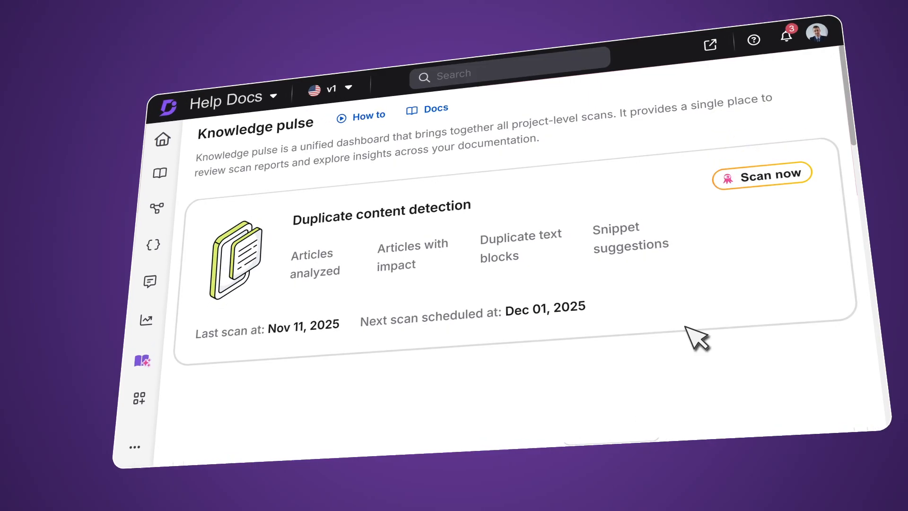
click(762, 172)
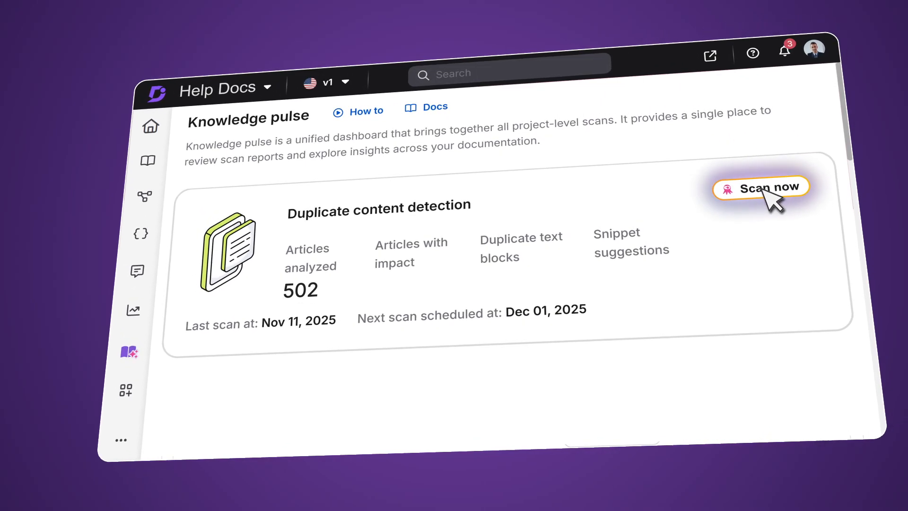
click(760, 187)
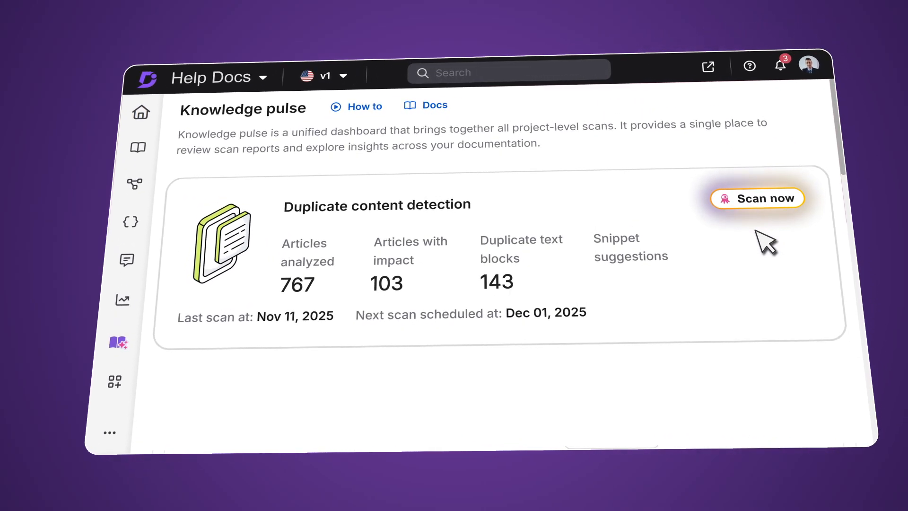
click(756, 197)
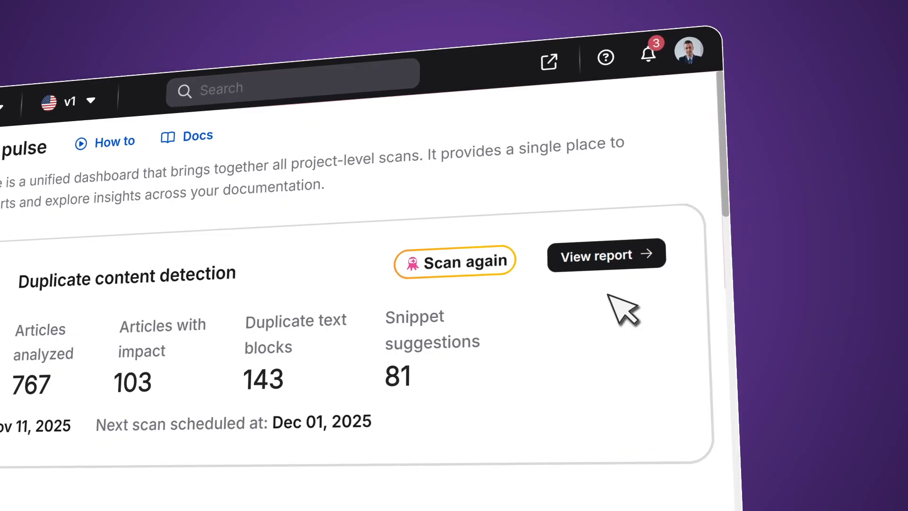
Step: View the Machine Learning snippet report and briefly mark, then unmark, Hardware Requirements
click(605, 253)
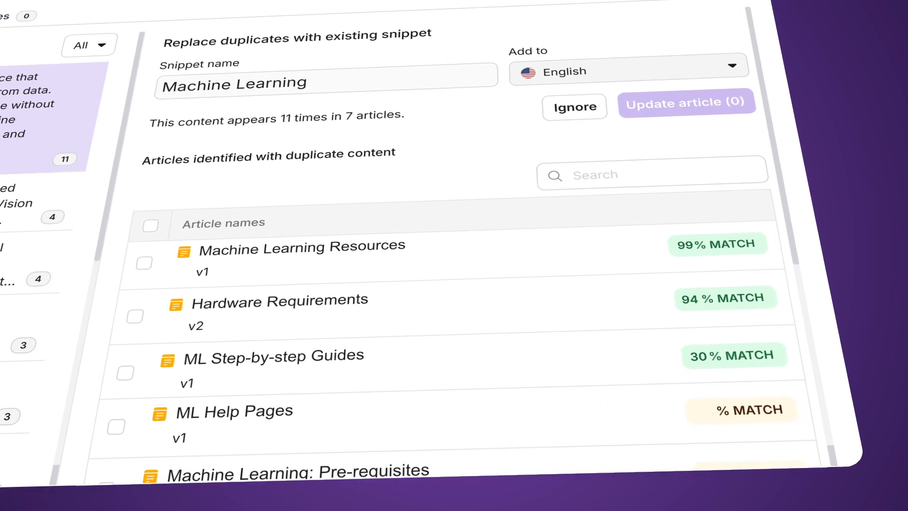
scroll(down, 3)
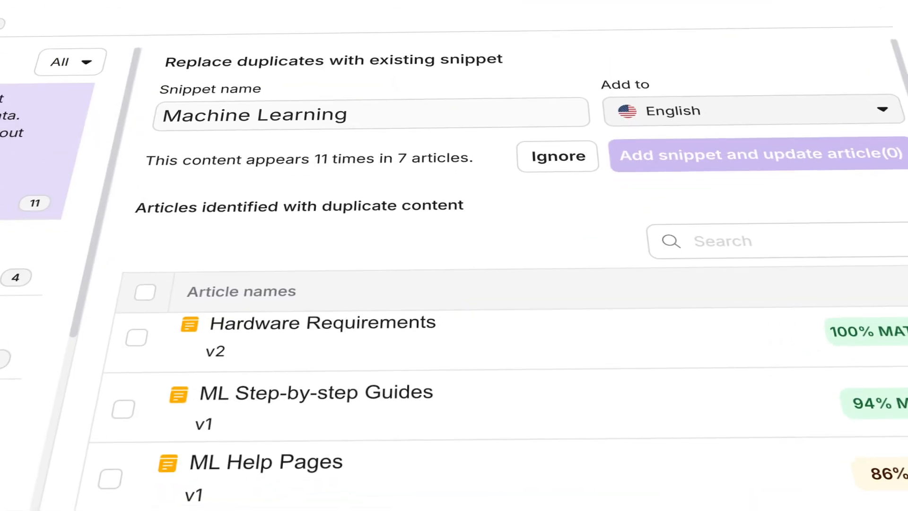
click(137, 338)
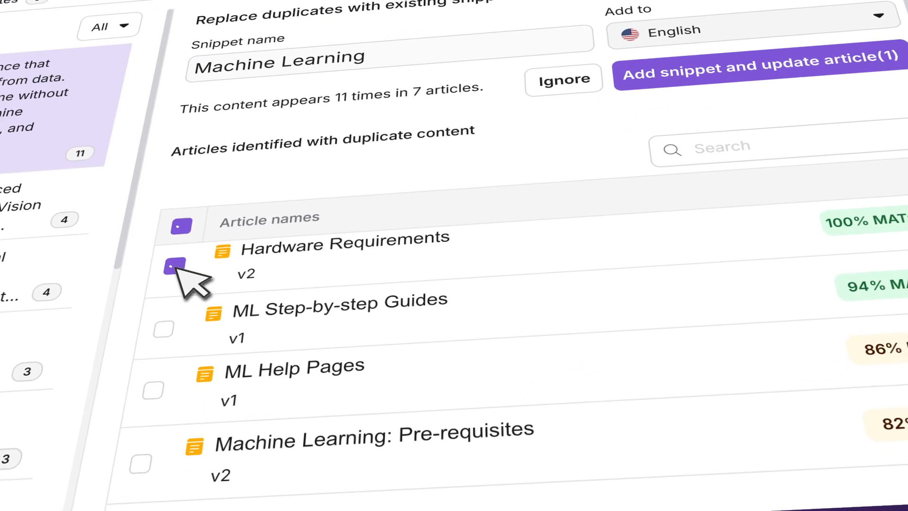
click(179, 266)
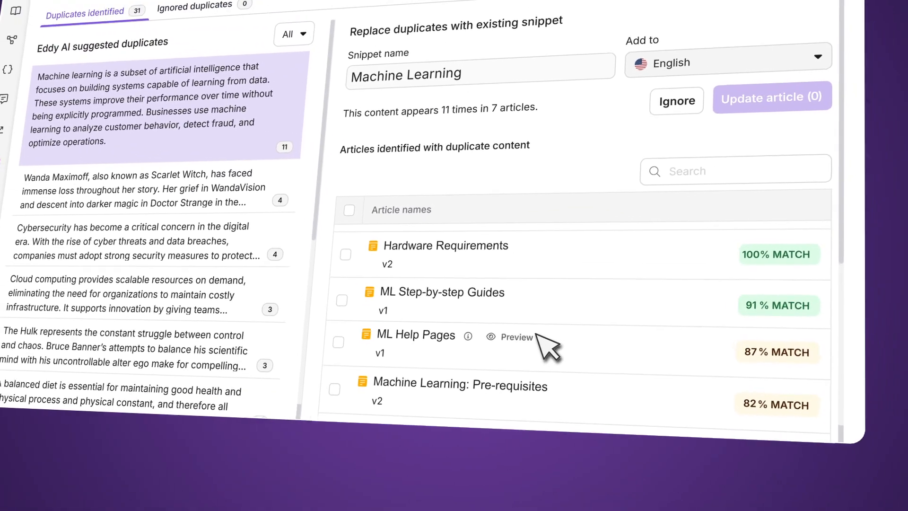
Step: Review the suggested text changes for ML Help Pages and return to the list
click(515, 337)
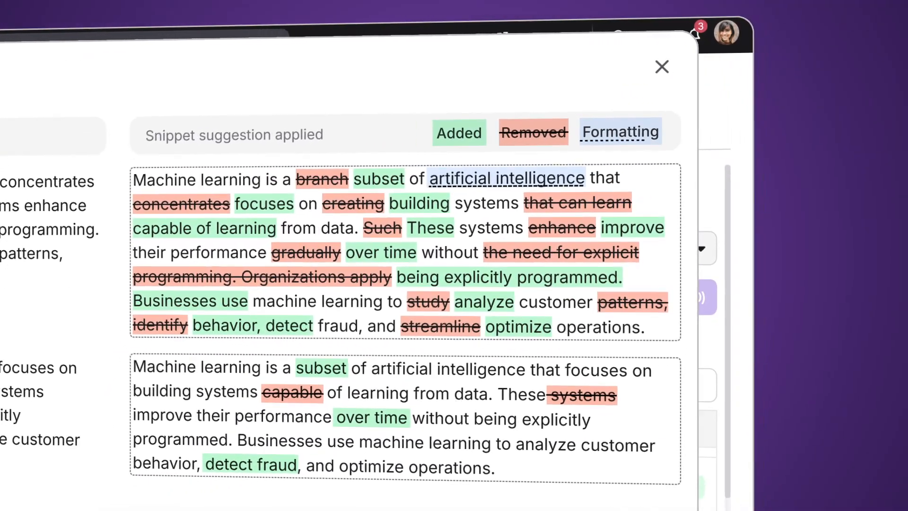
click(662, 67)
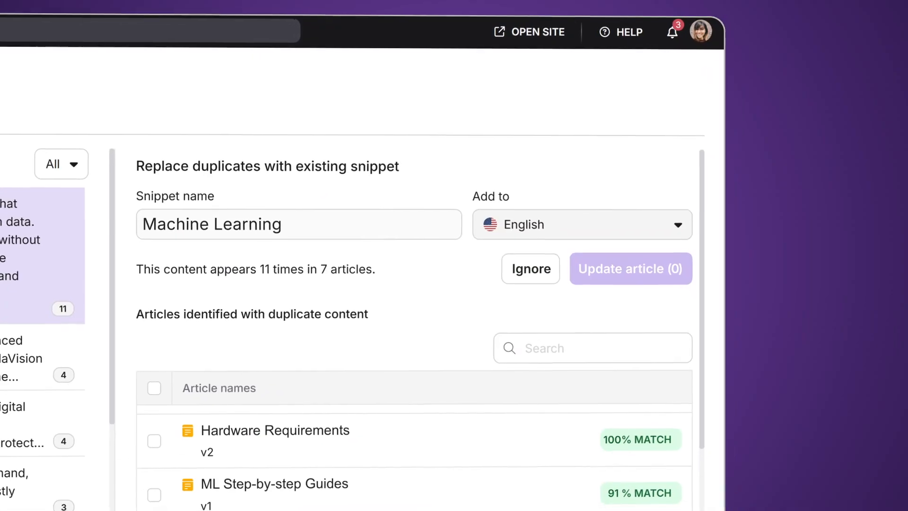
Step: Mark Hardware Requirements and Machine Learning: Pre-requisites for the Machine Learning snippet update
click(437, 338)
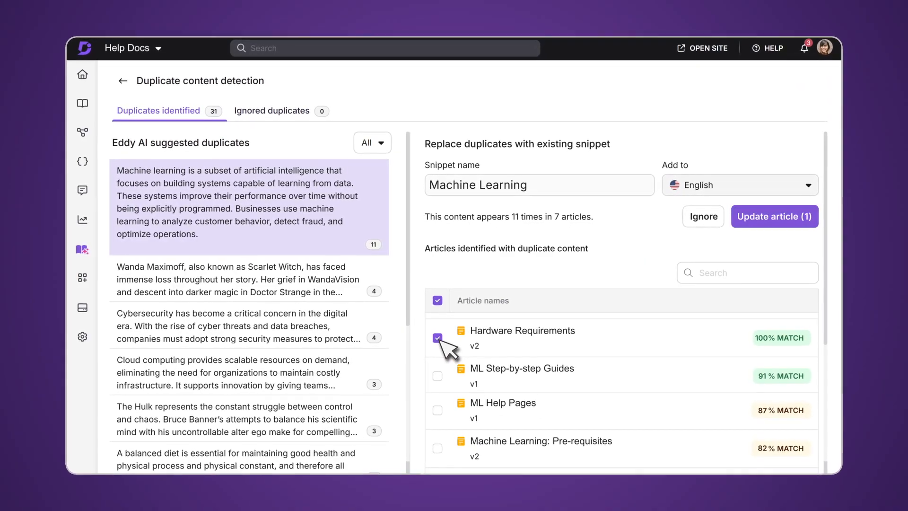
click(437, 453)
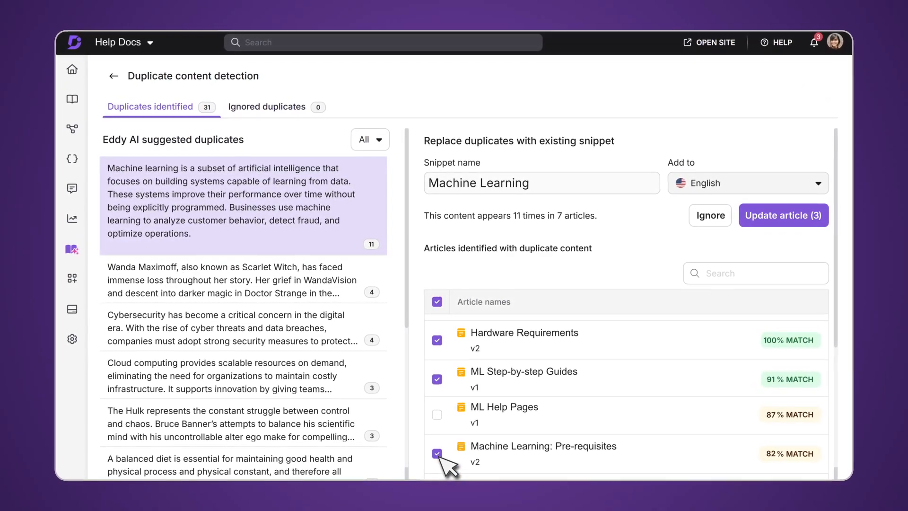